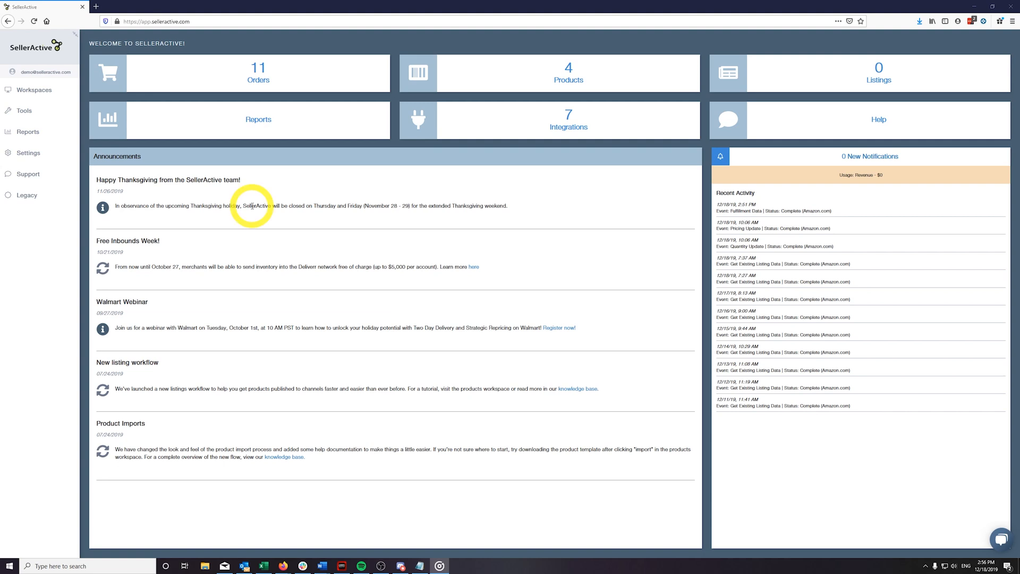
Step: Go to the Products workspace listing the four Gully jacket SKUs
click(33, 89)
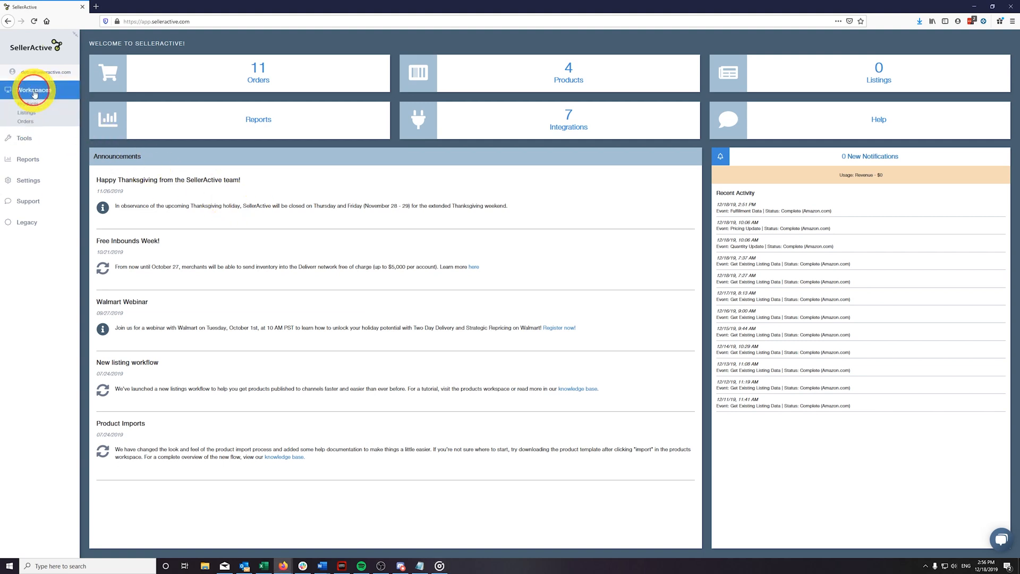
click(567, 74)
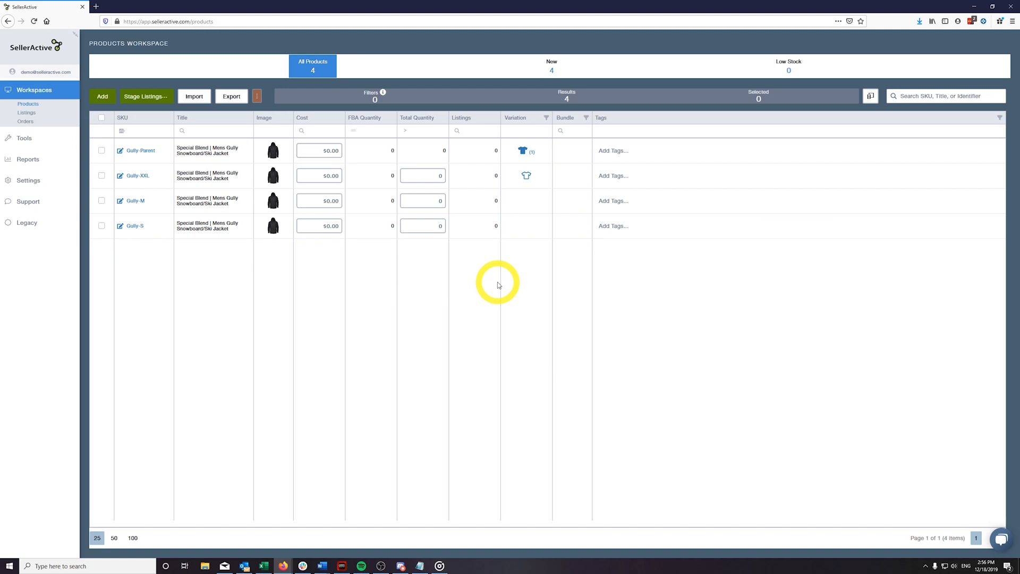
mouse_move(506, 282)
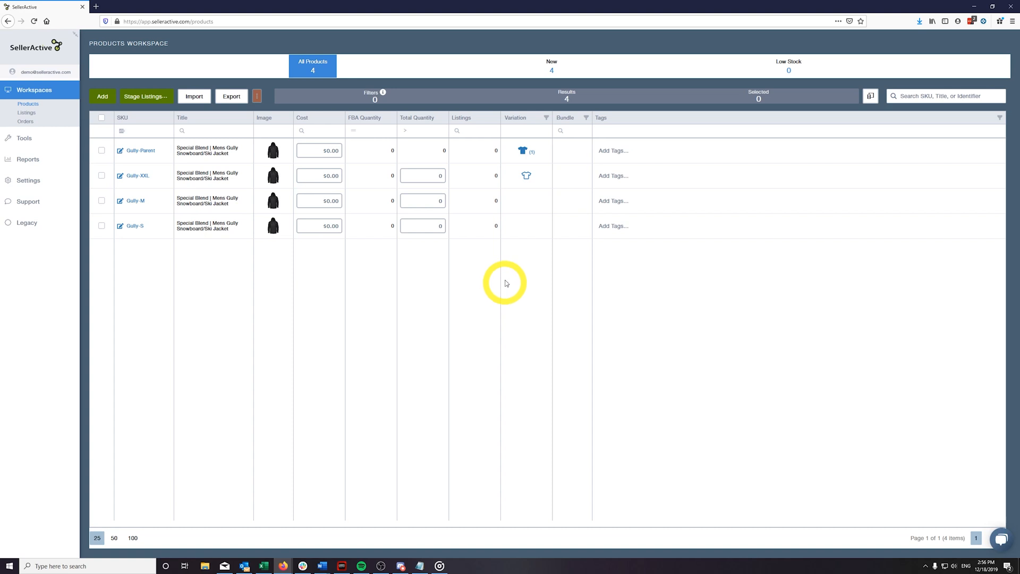
click(546, 118)
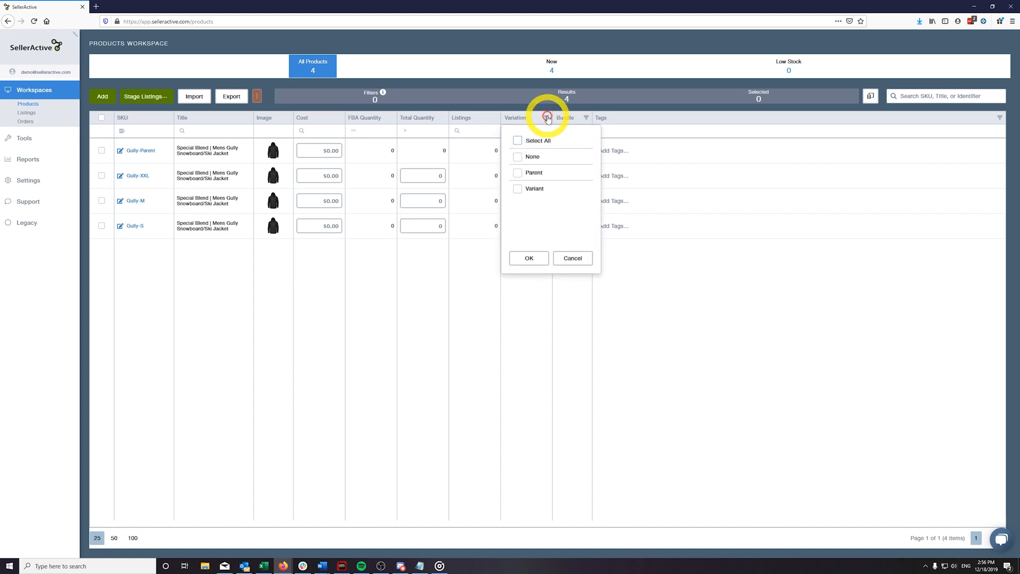
mouse_move(564, 223)
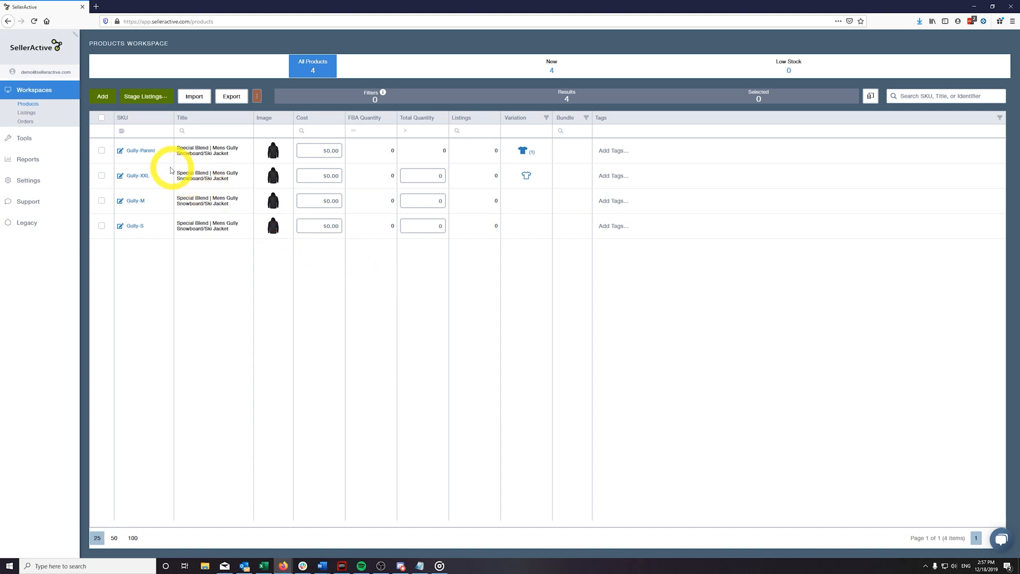
Step: View Gully-Parent's variations, where Gully-XXL is the only linked variant
click(140, 150)
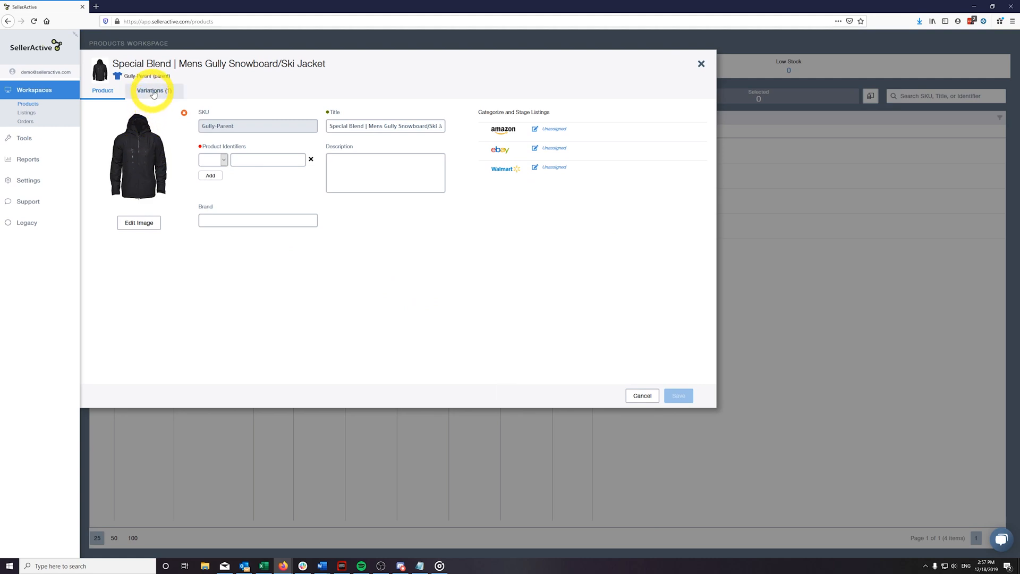
click(154, 90)
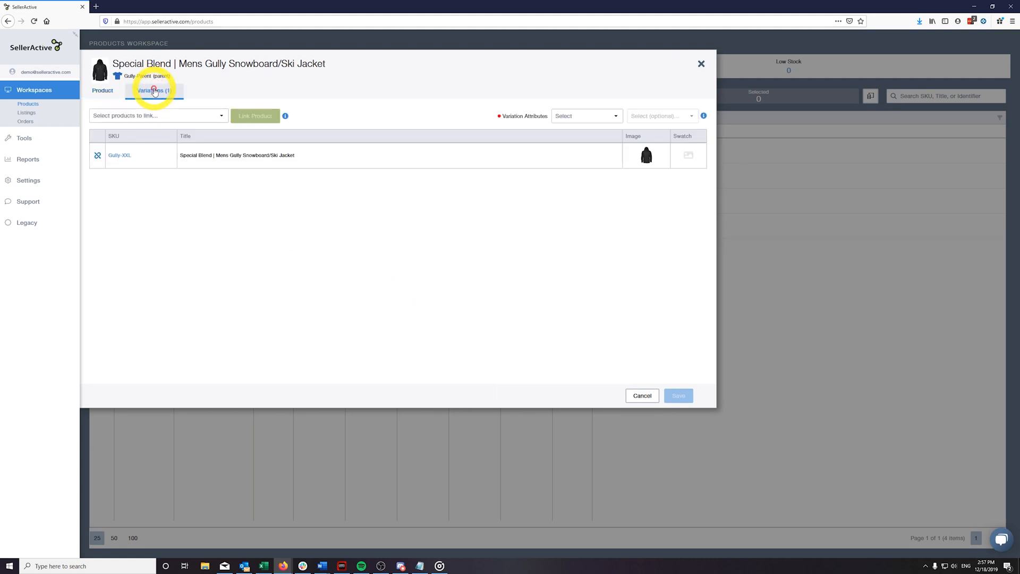
click(154, 90)
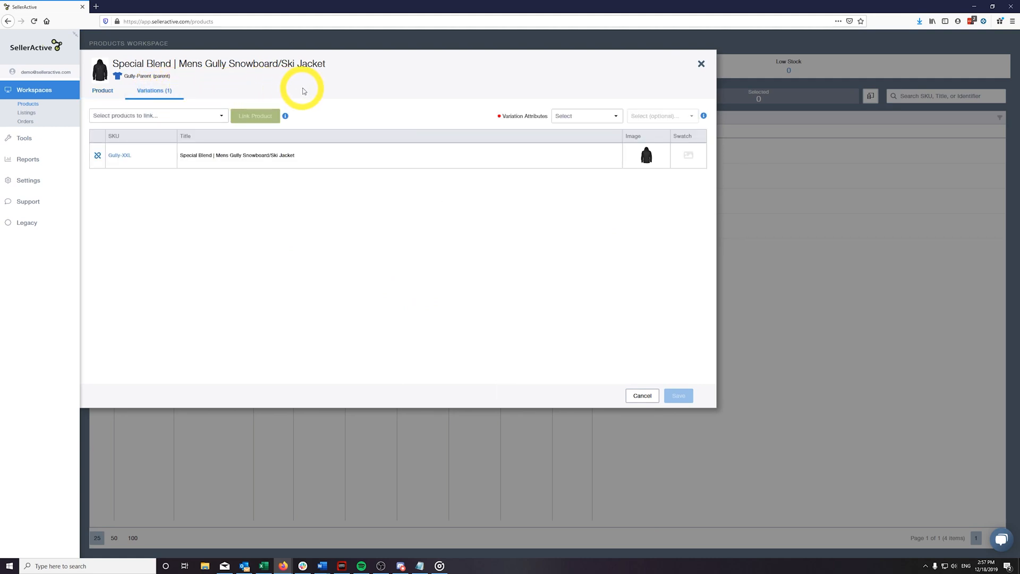
click(700, 64)
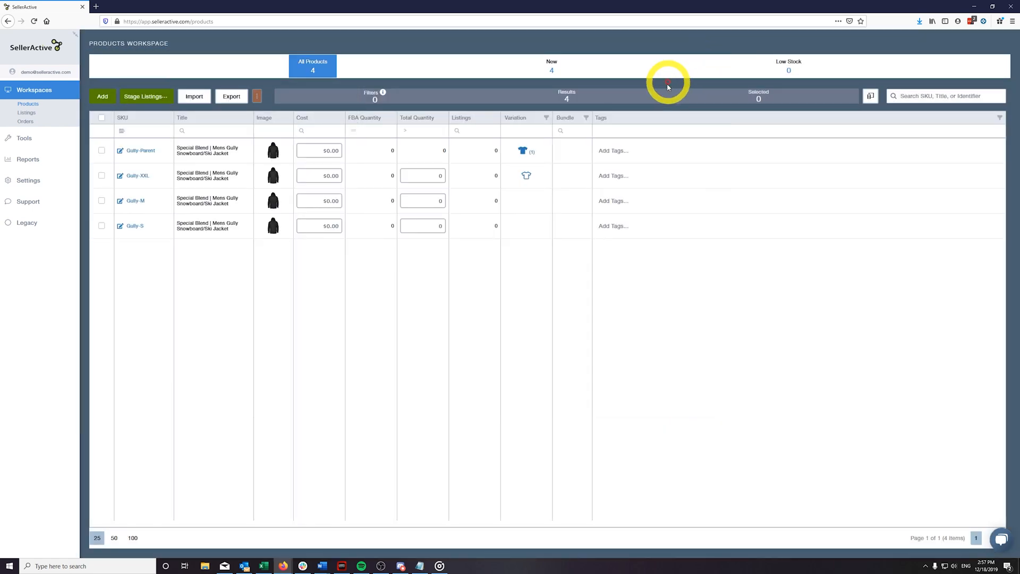
mouse_move(523, 153)
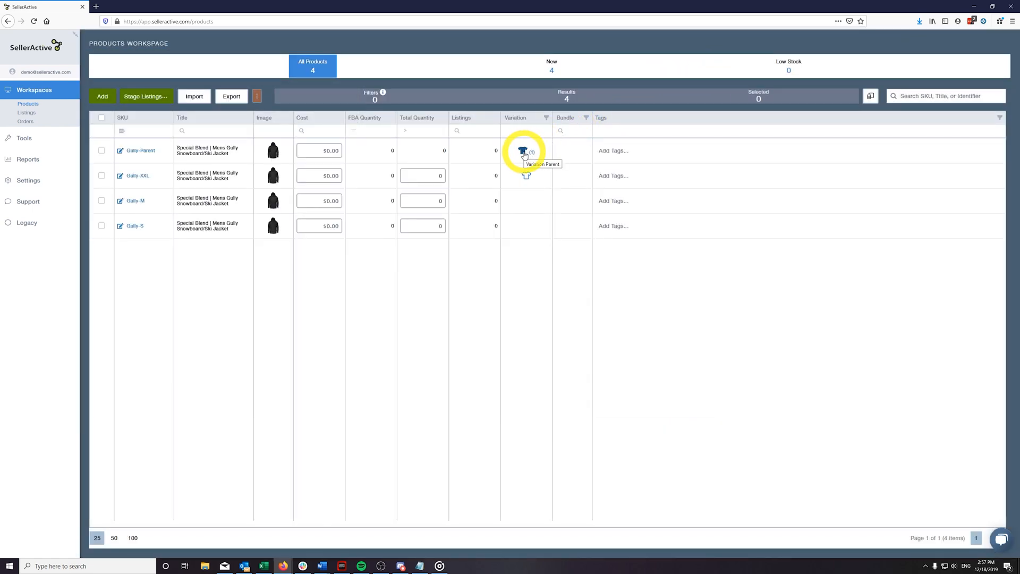
click(524, 150)
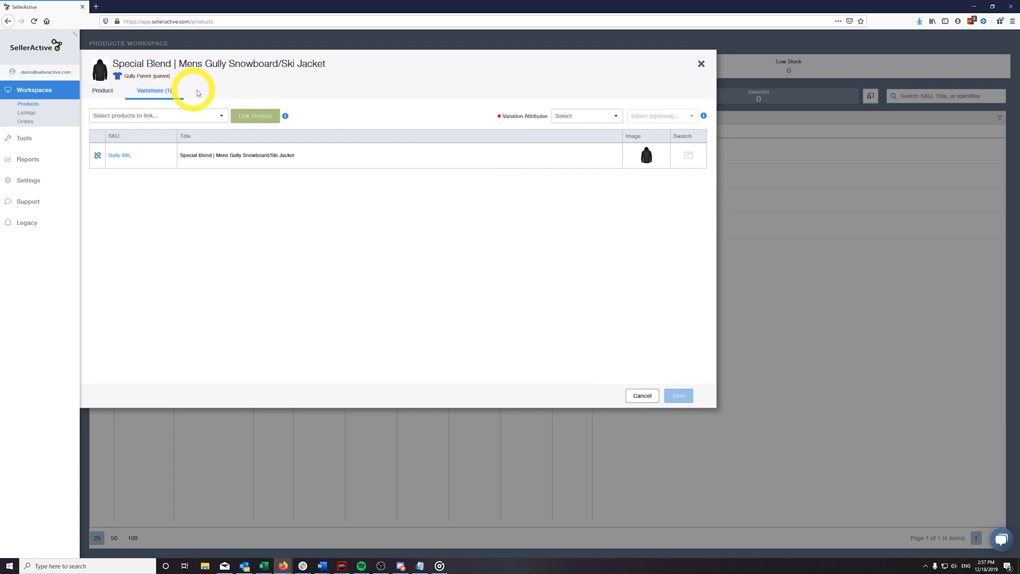
mouse_move(304, 97)
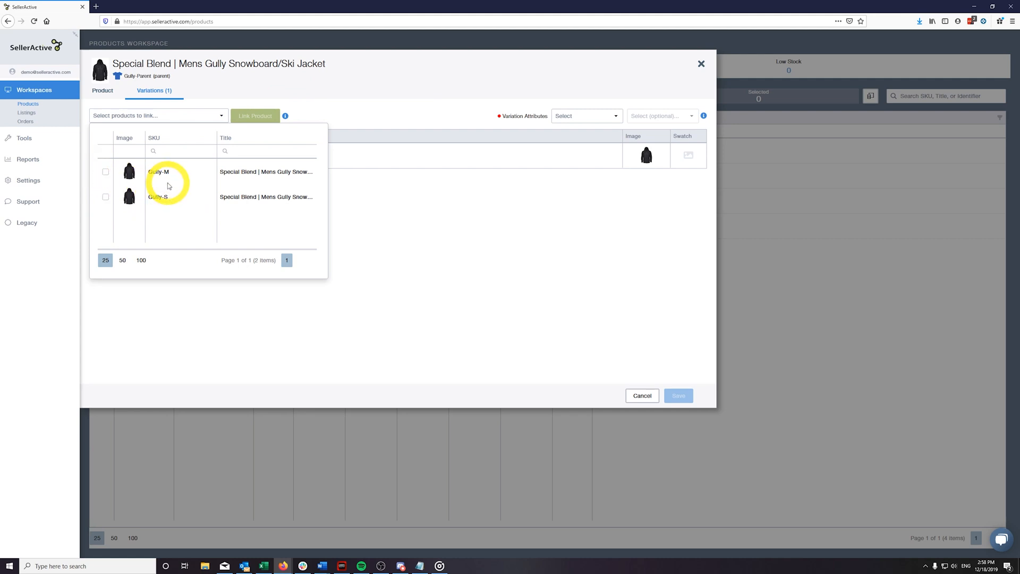
Step: Link Gully-M and Gully-S to the parent and save, giving three variations with XXL
click(153, 151)
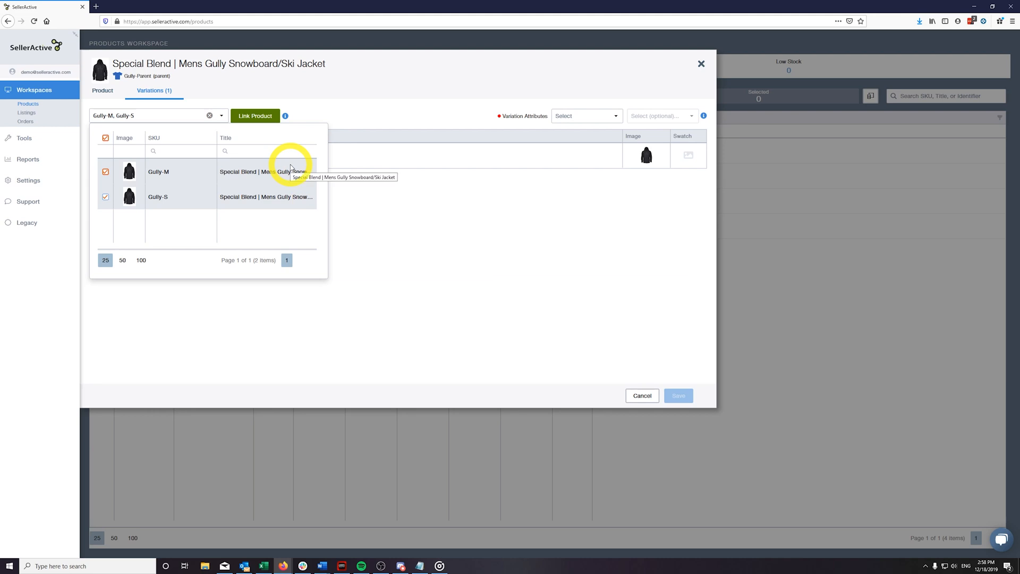
click(255, 116)
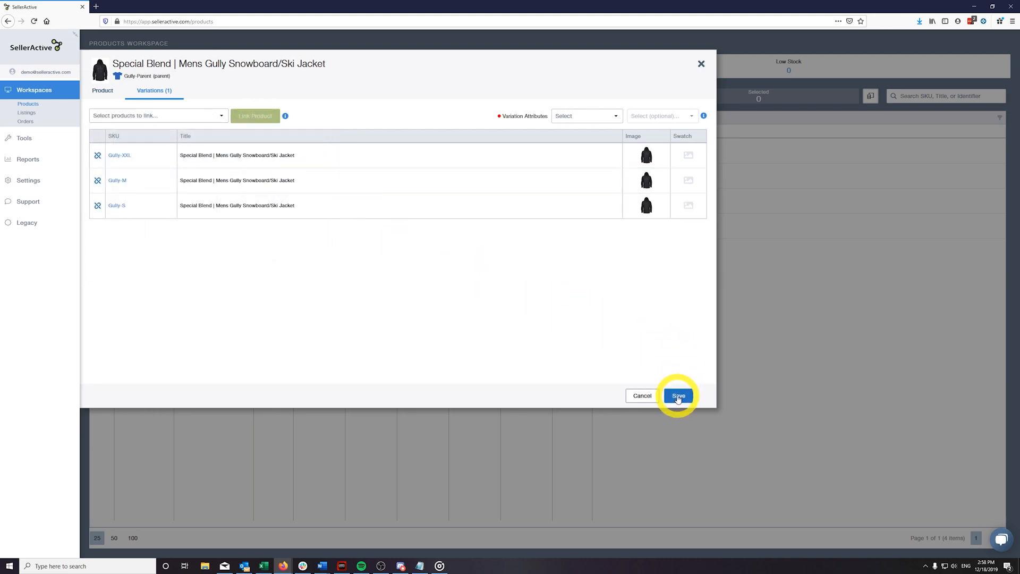
click(677, 395)
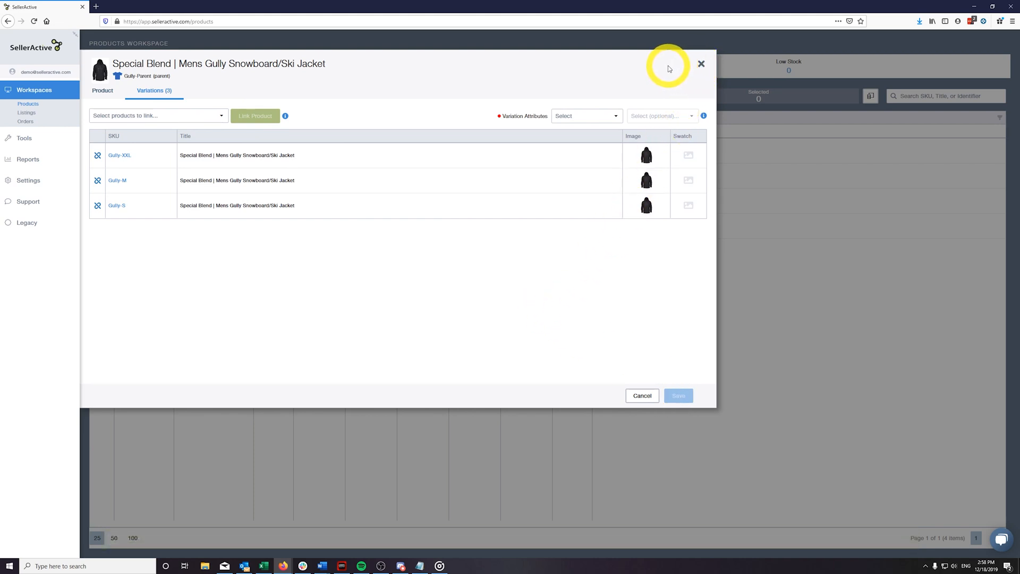
mouse_move(385, 143)
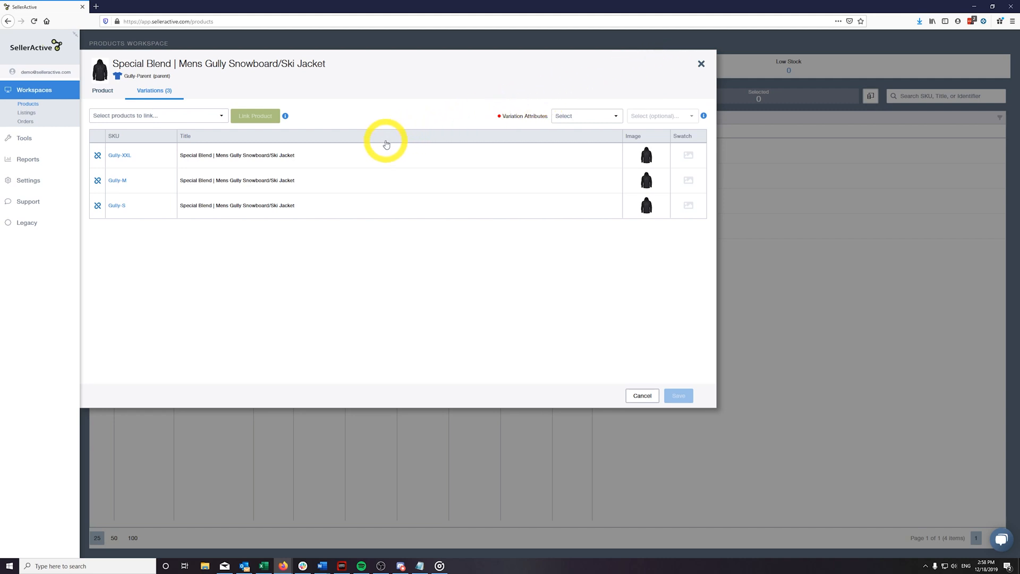
mouse_move(155, 153)
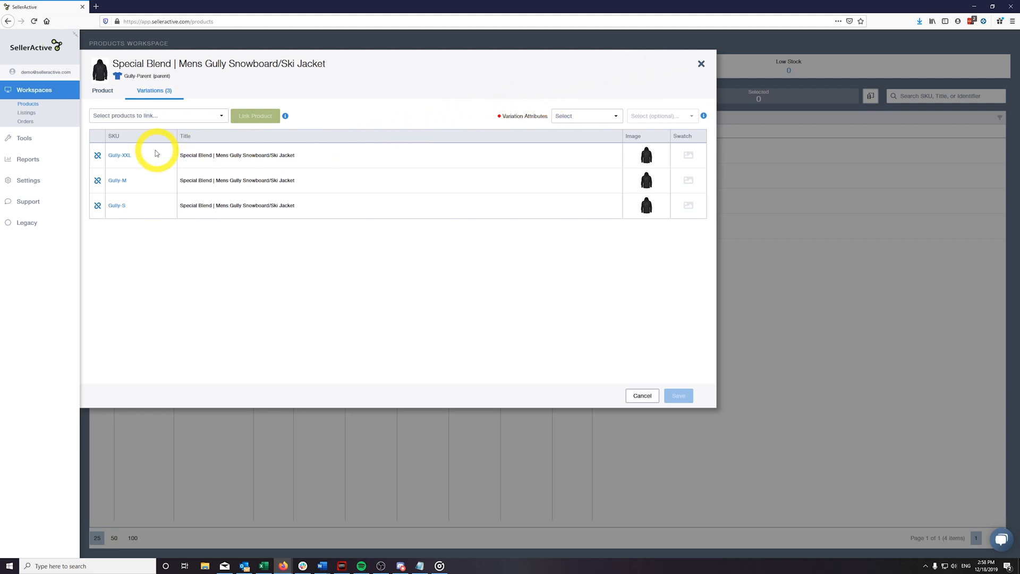
Step: View Gully-M's own record with no listings, then return to Gully-Parent's variations
click(98, 181)
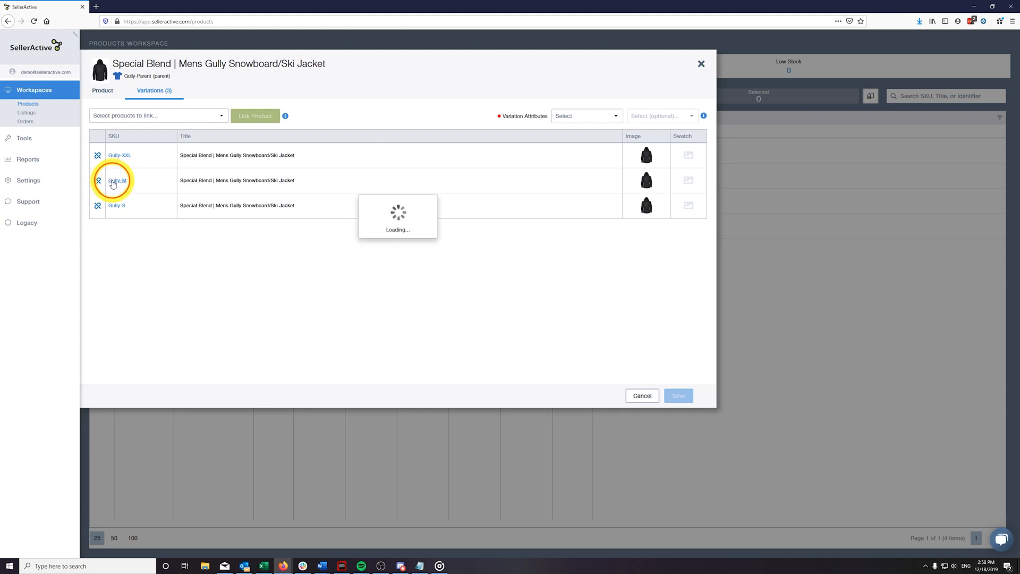
click(118, 180)
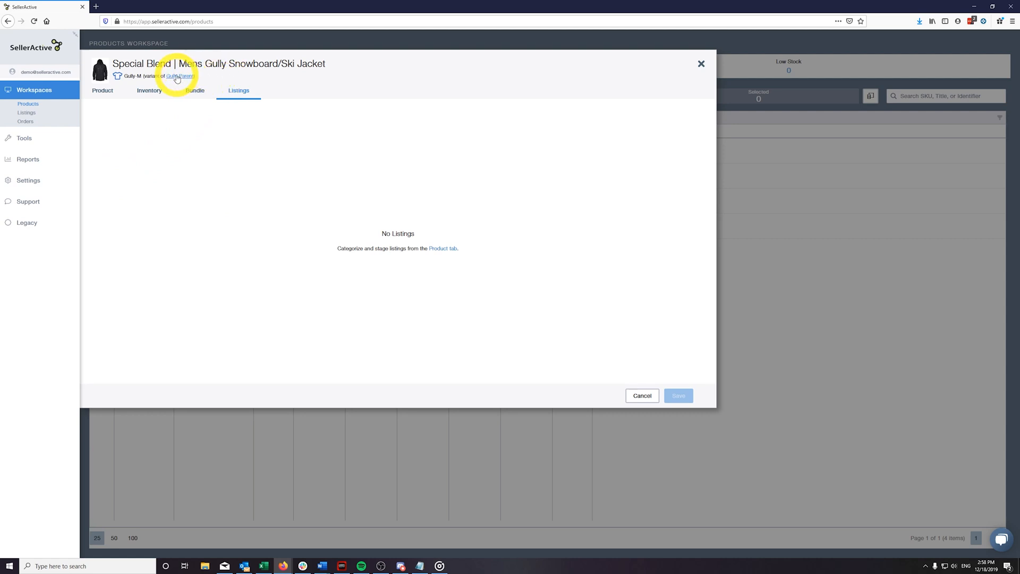
click(182, 77)
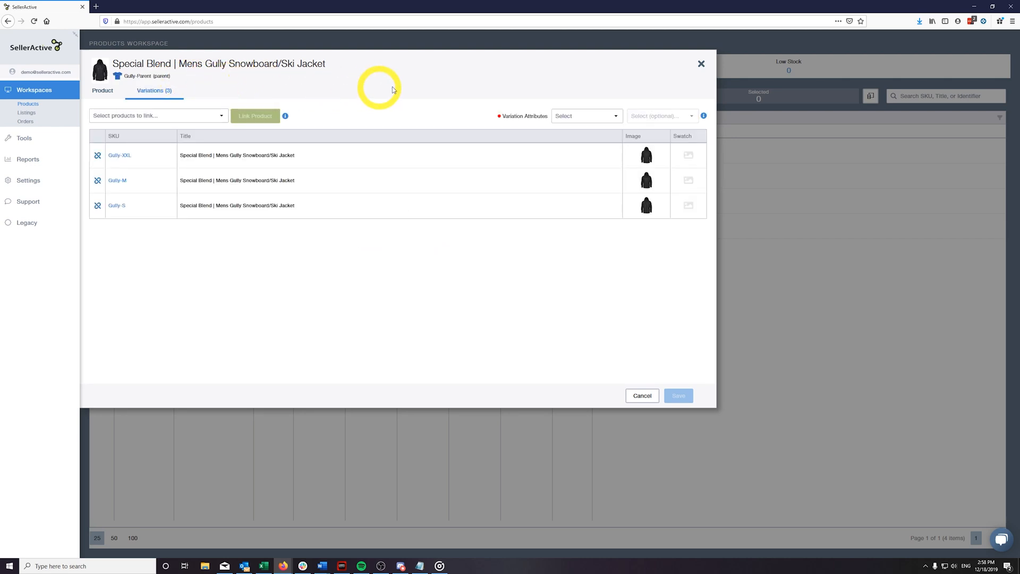
Step: Stage the three size variants to eBay and go to the newly staged listings
click(700, 63)
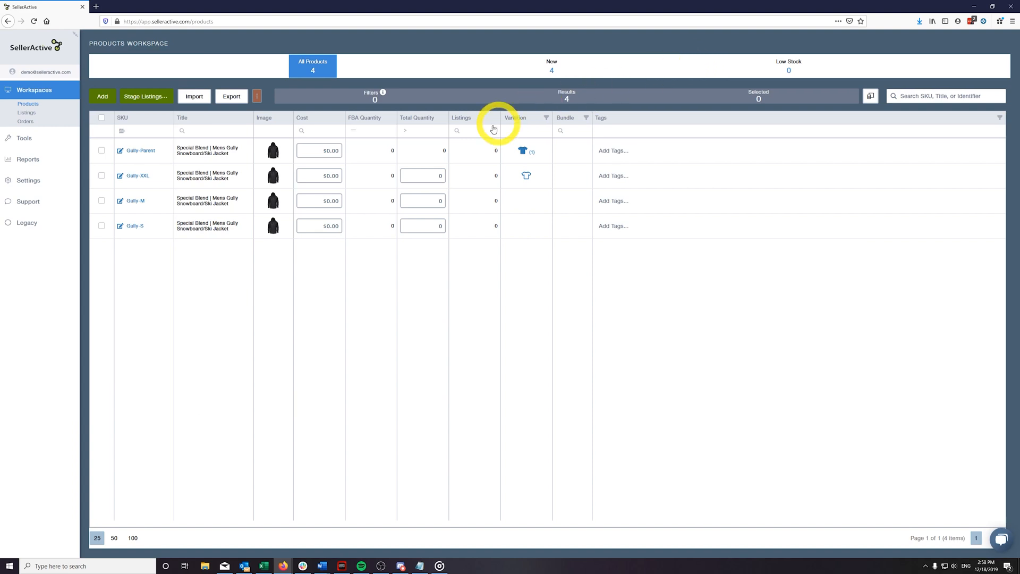
mouse_move(137, 225)
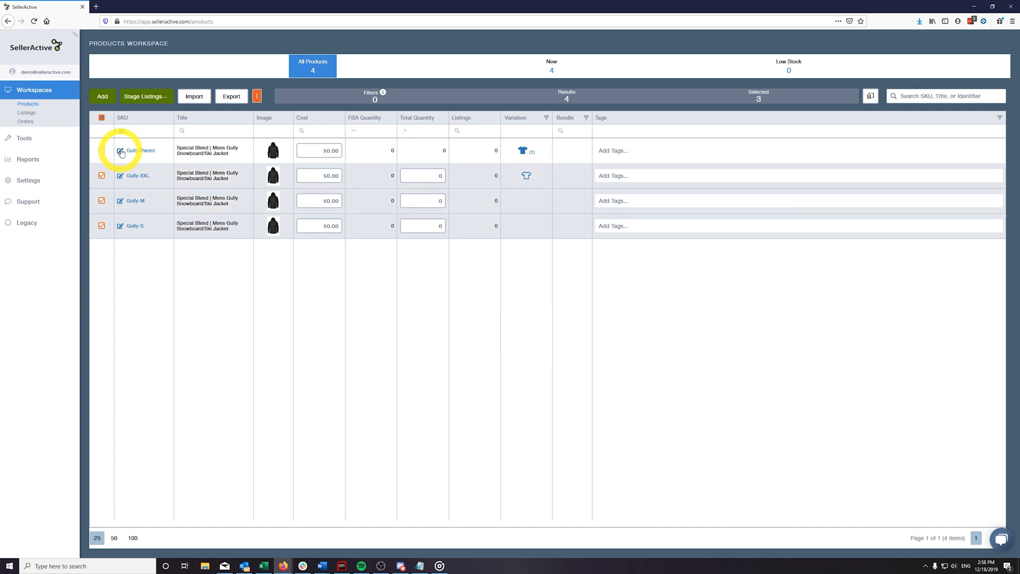
click(145, 96)
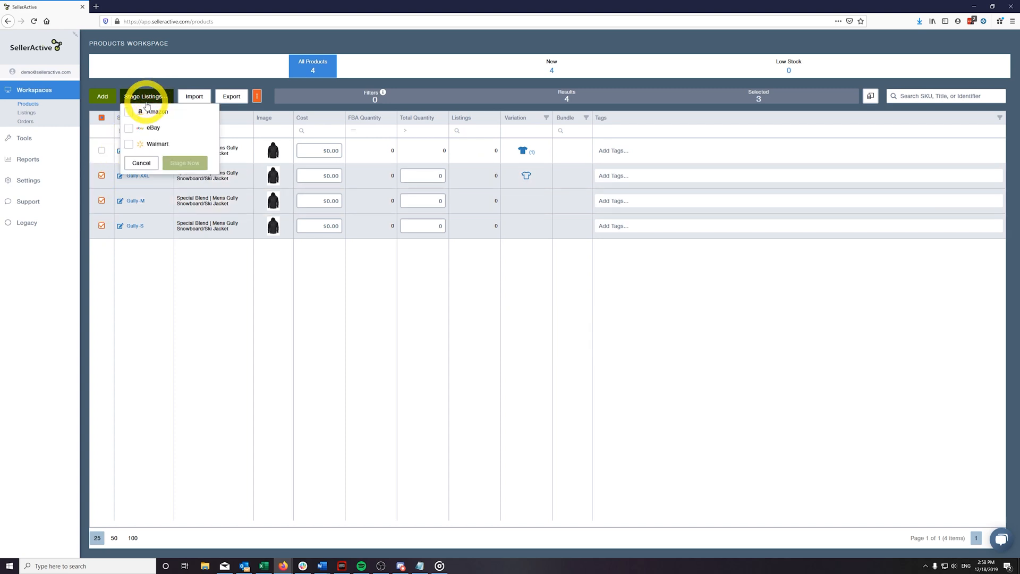
click(185, 162)
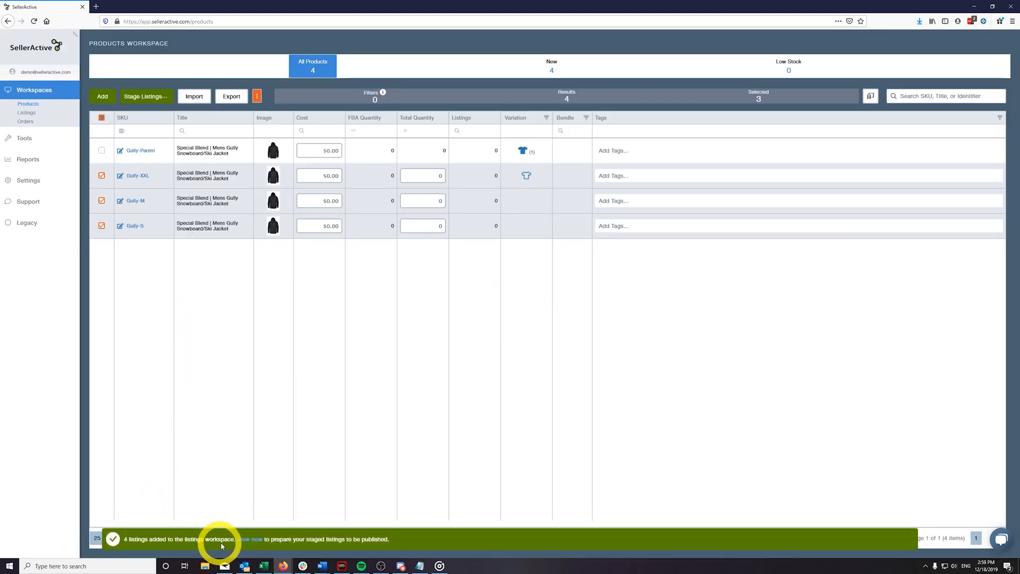
click(252, 539)
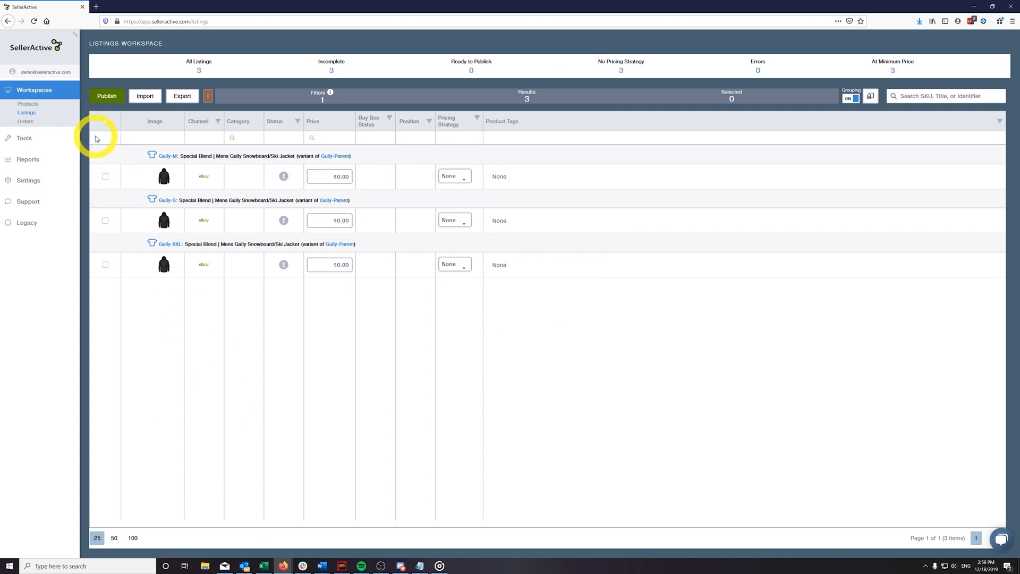
Step: Bulk-categorize all three listings as Clothing > Men's Clothing > Activewear Jackets via a 'jacket' search
click(208, 95)
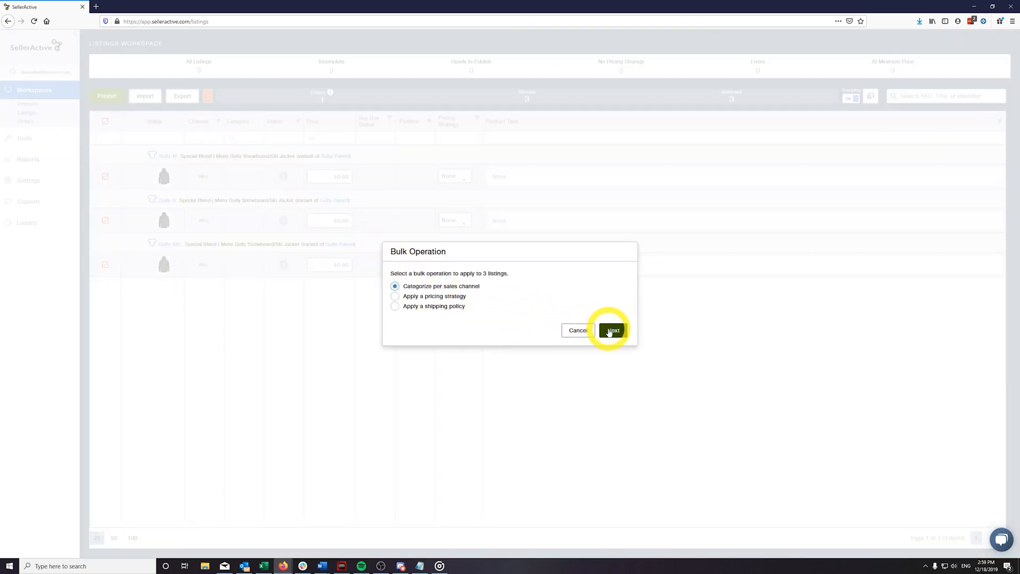
click(611, 329)
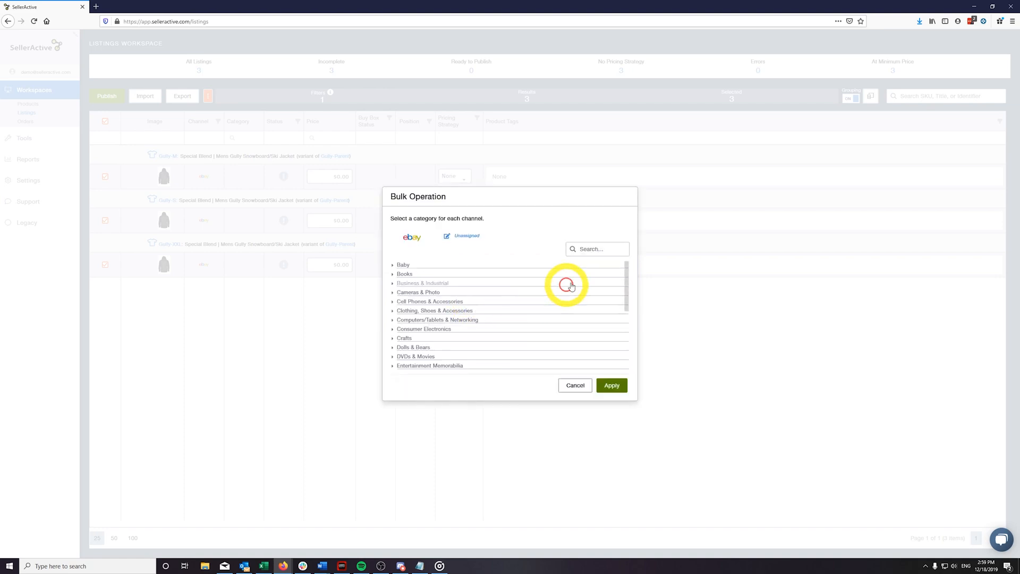
text(jacket)
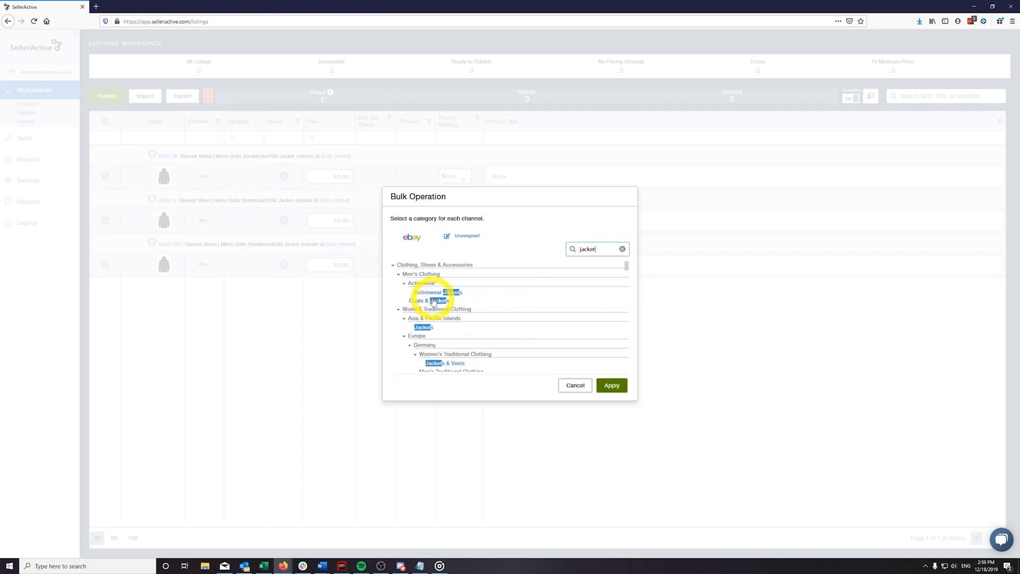
click(435, 291)
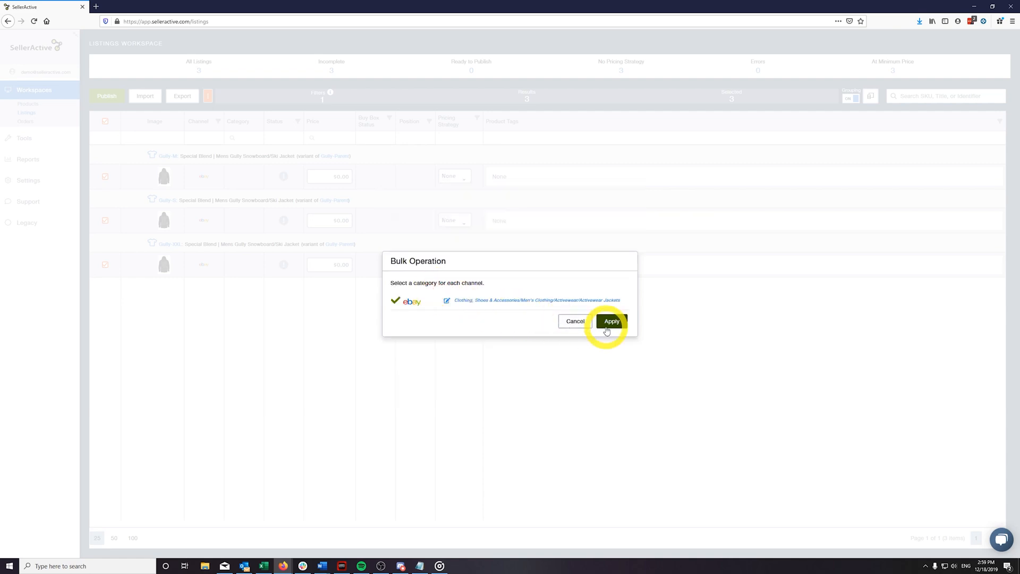
click(609, 320)
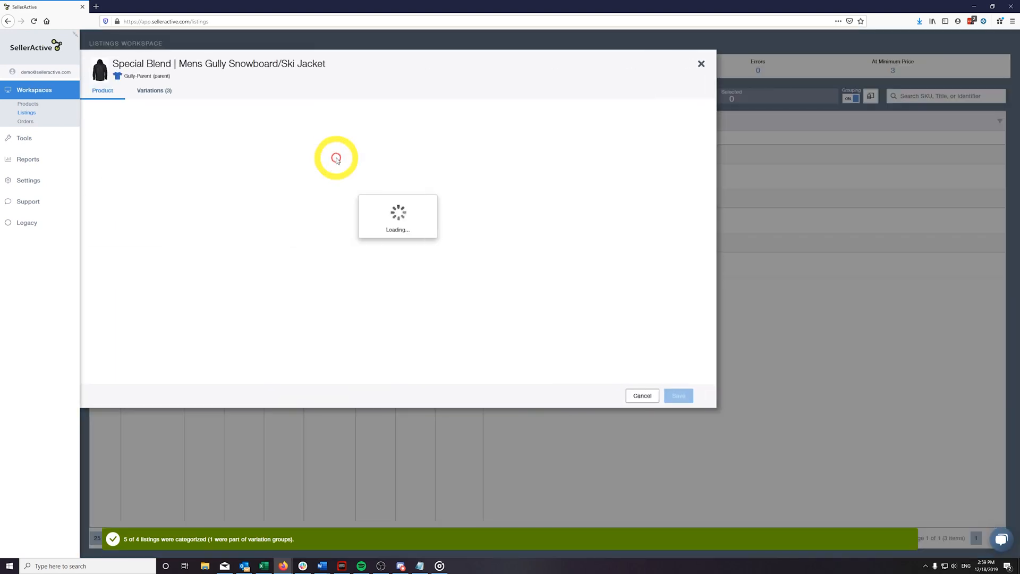
Step: Set Size as Gully-Parent's variation attribute and save it
click(154, 90)
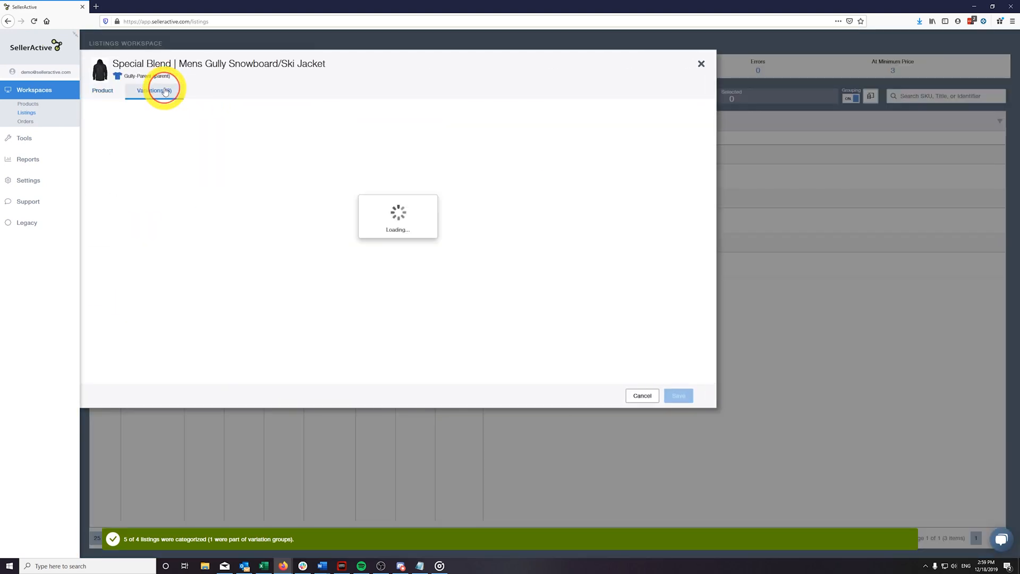
click(154, 89)
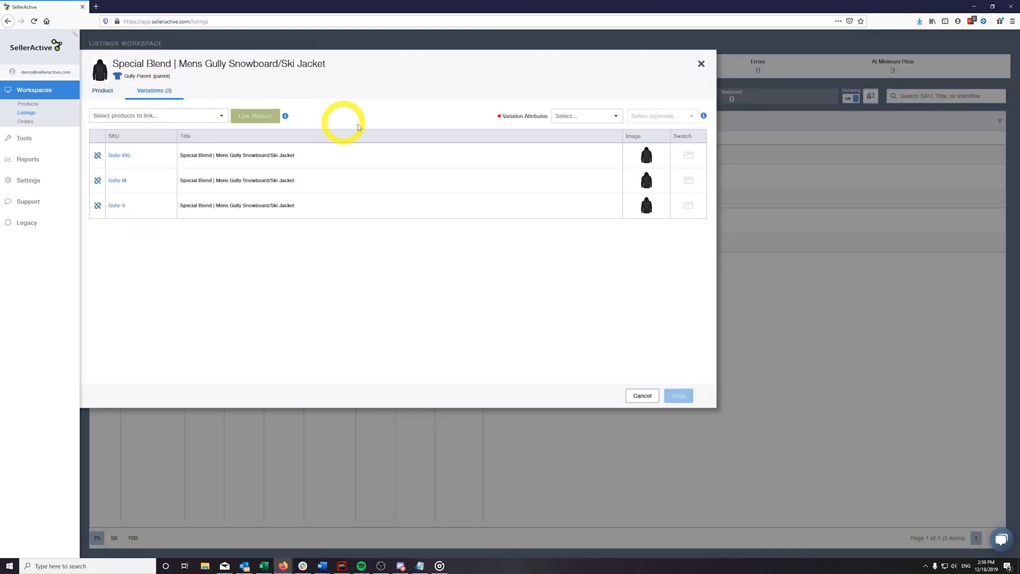
click(585, 115)
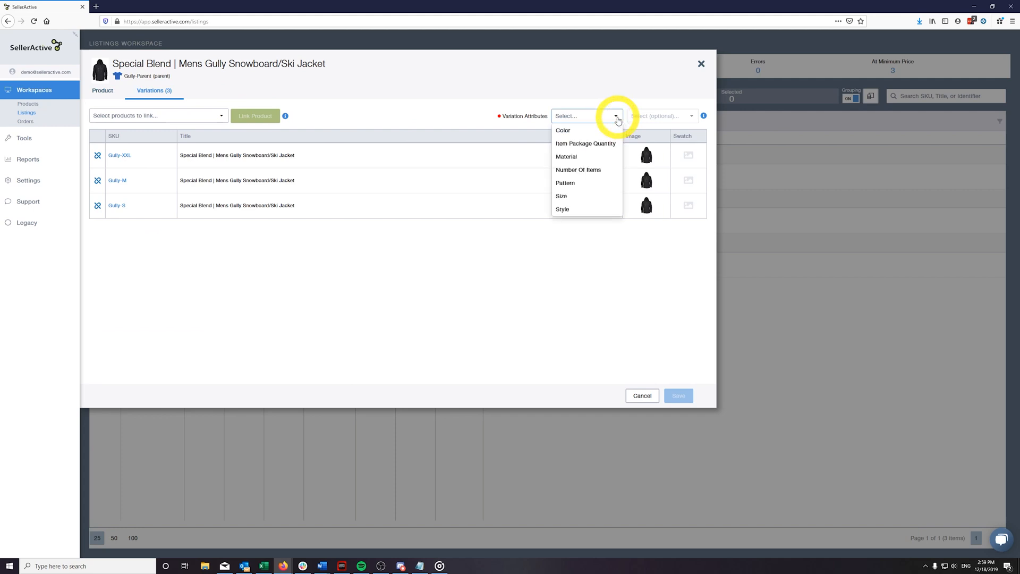
click(561, 195)
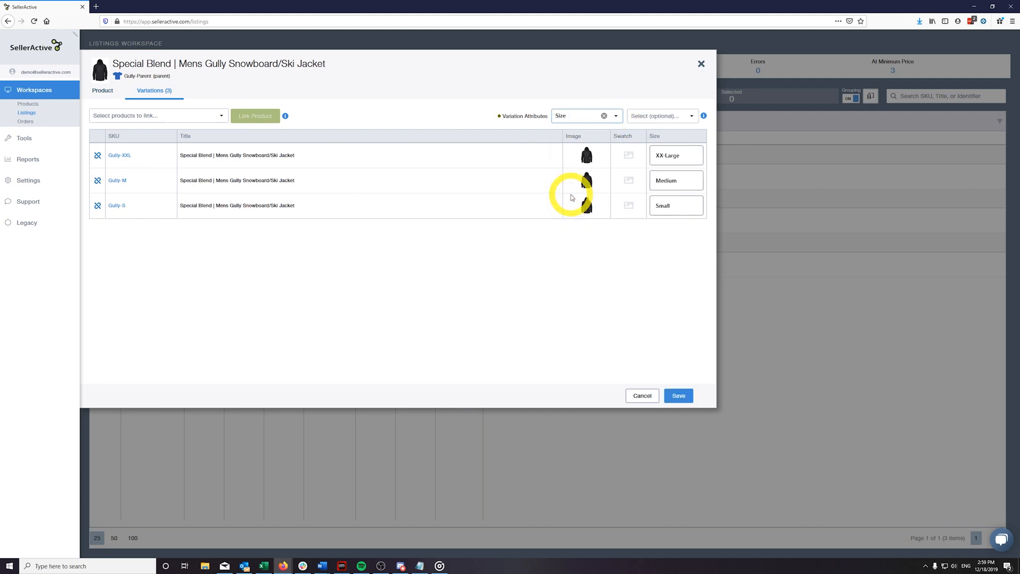
click(675, 205)
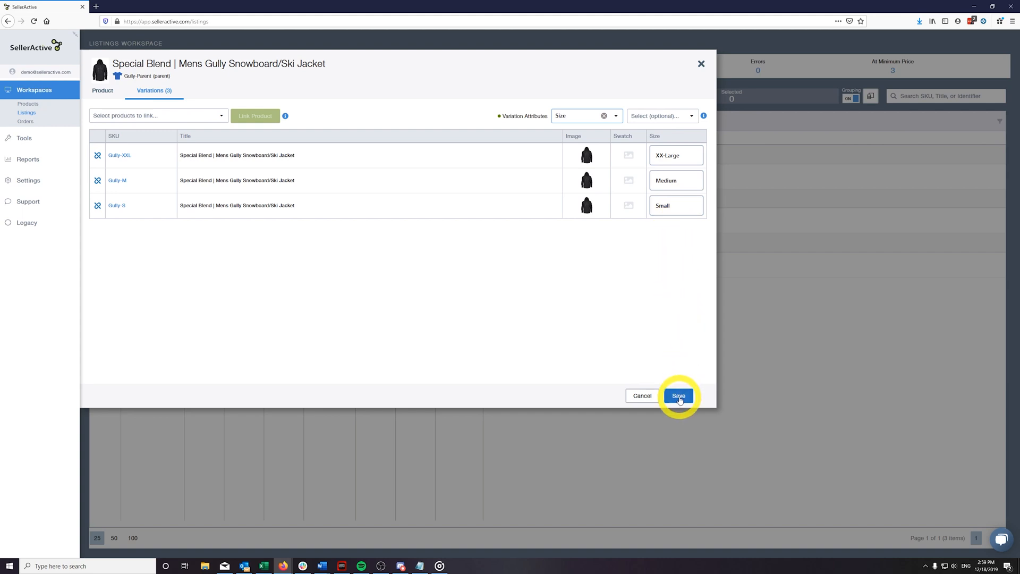
click(677, 395)
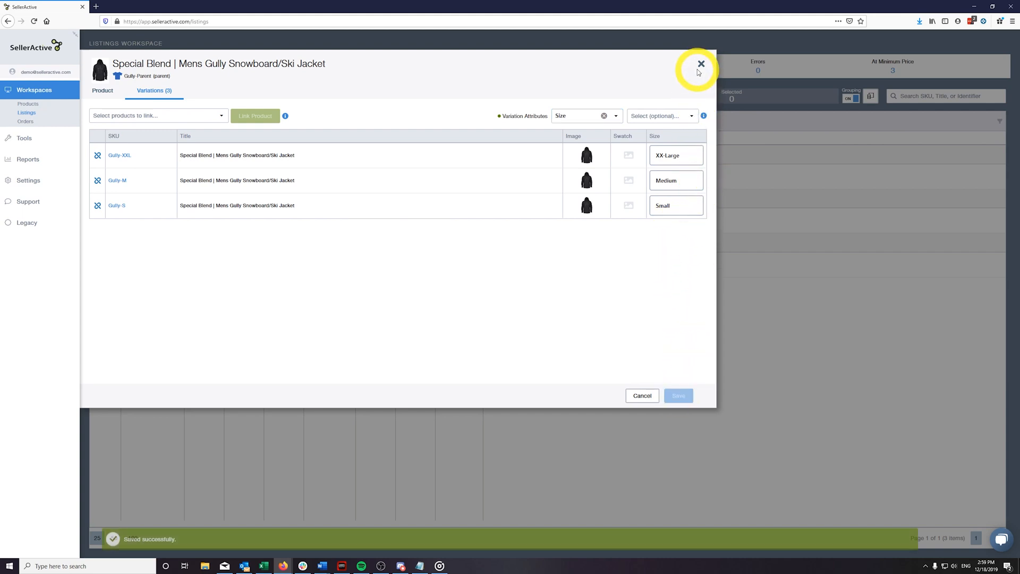
click(700, 63)
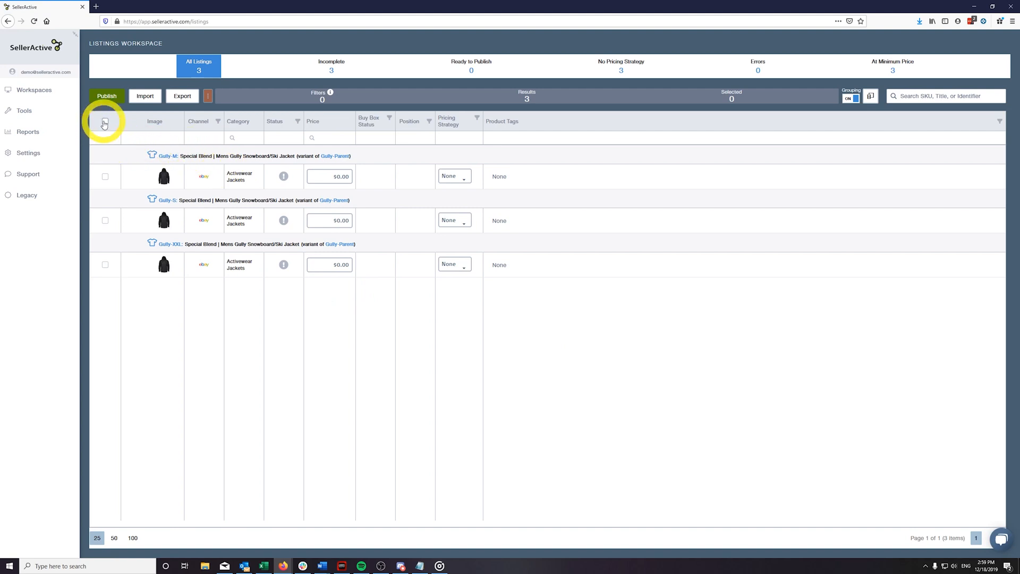
Step: Select all three categorized jacket listings for publishing
click(106, 122)
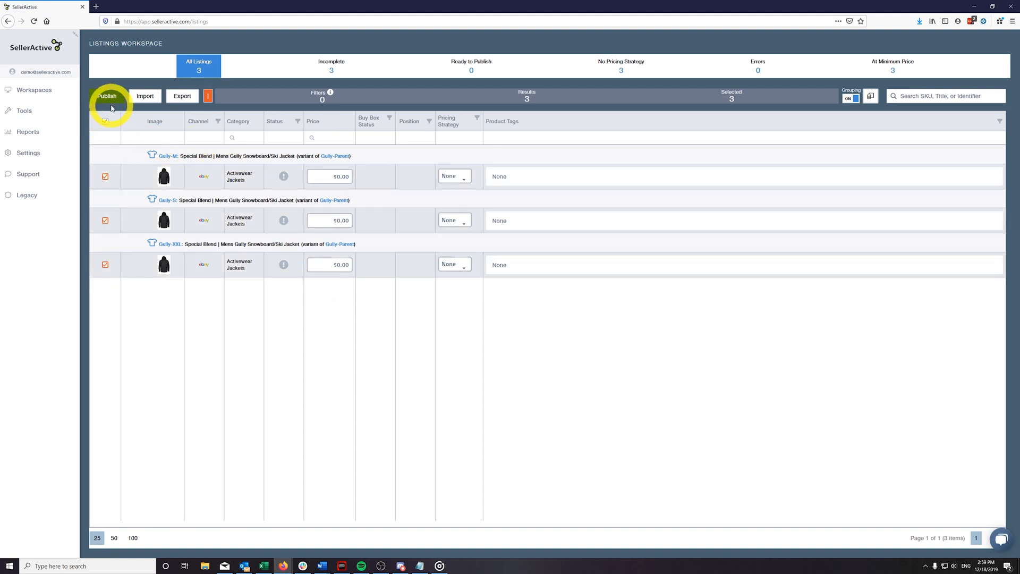